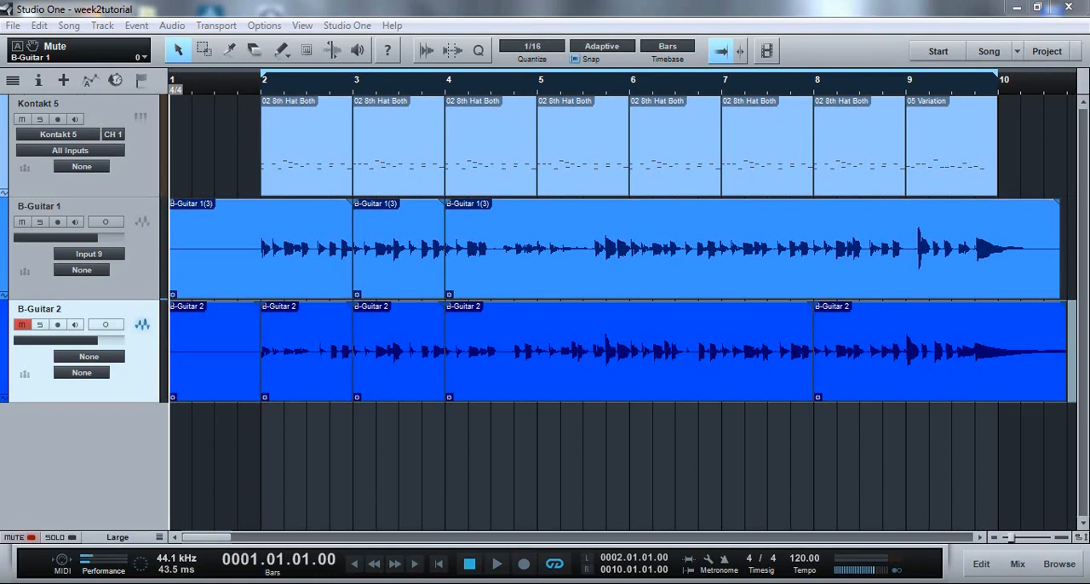
{"action": "mouse_move", "coordinate": [379, 157]}
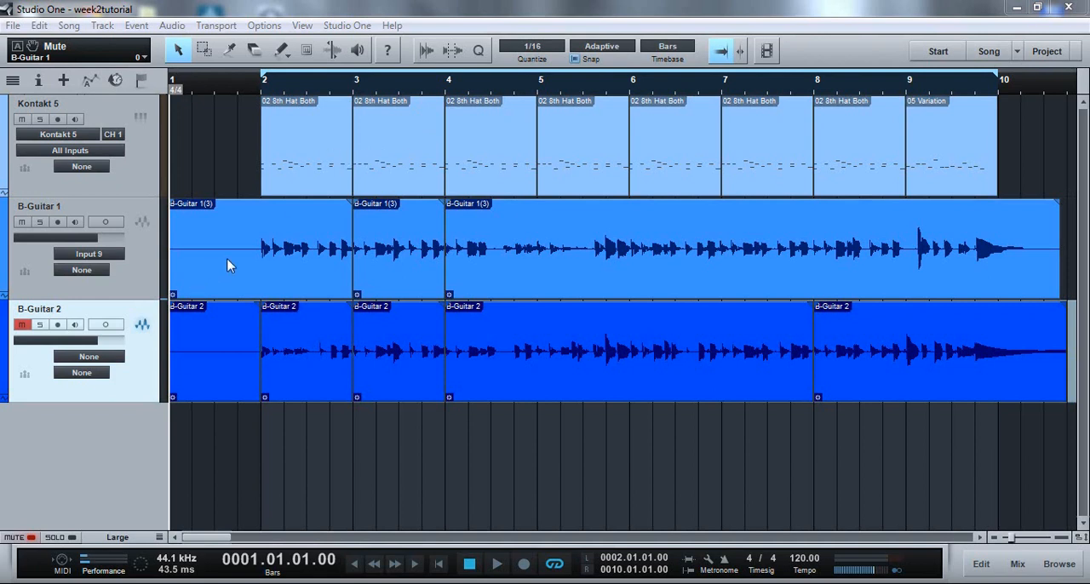
{"action": "mouse_move", "coordinate": [316, 379]}
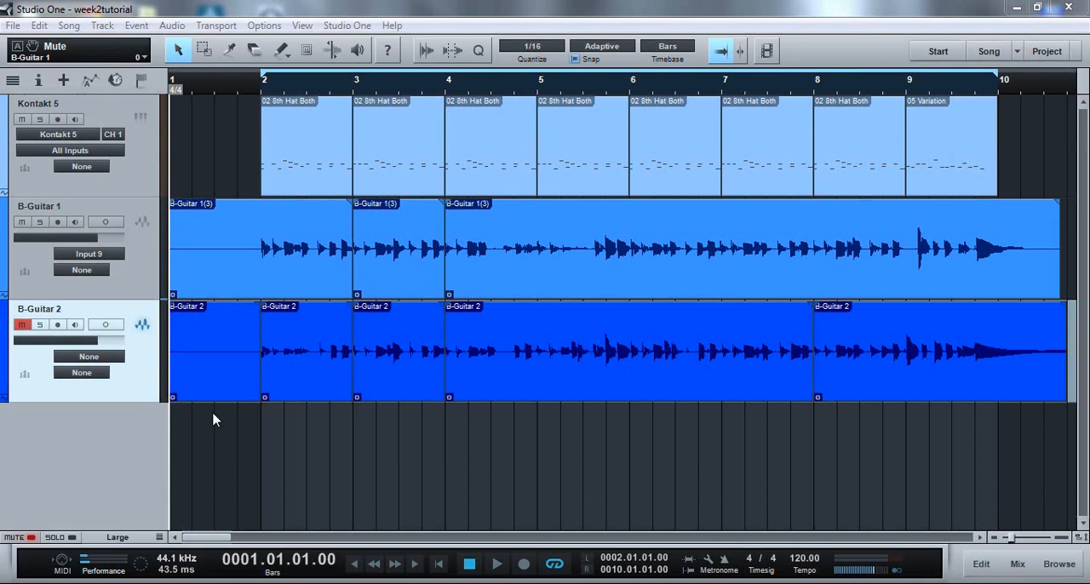
{"action": "mouse_move", "coordinate": [260, 390]}
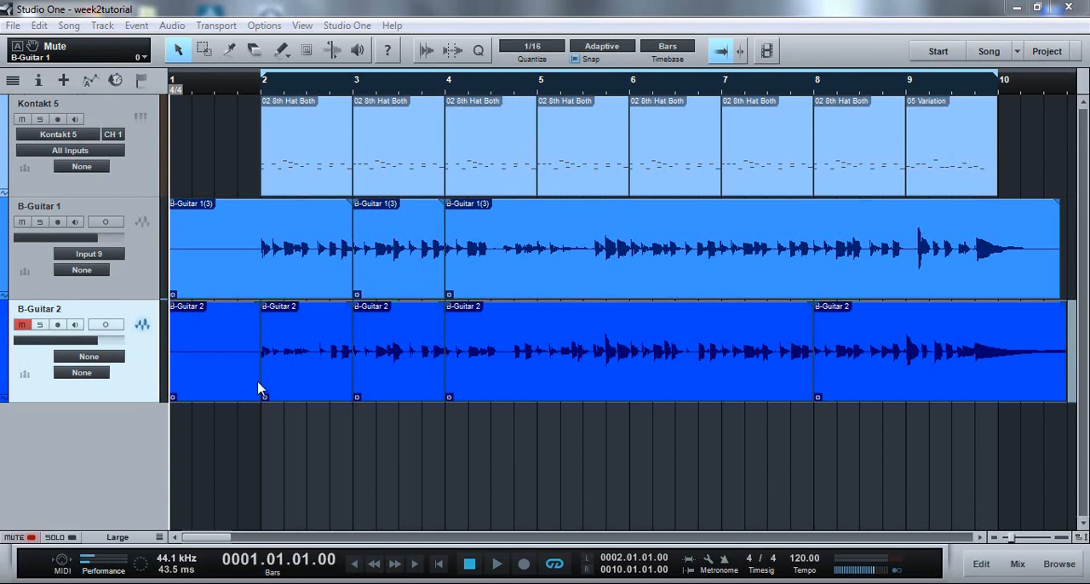
Add a mono track named 'B-Guitar Comp1' below the two bass takes
{"action": "right_click", "coordinate": [259, 389]}
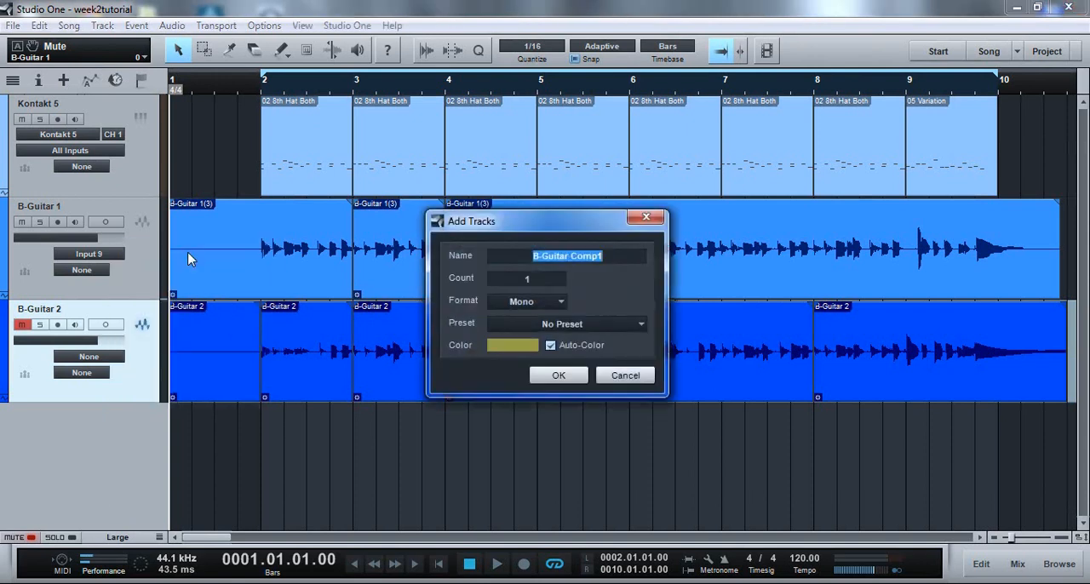
{"action": "mouse_move", "coordinate": [588, 292]}
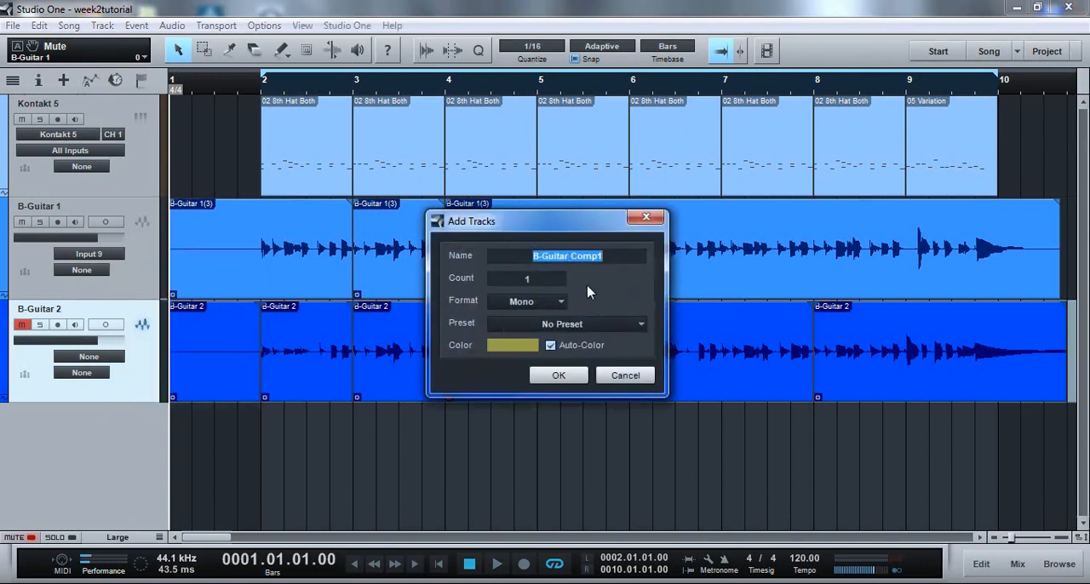
{"action": "left_click", "coordinate": [559, 375]}
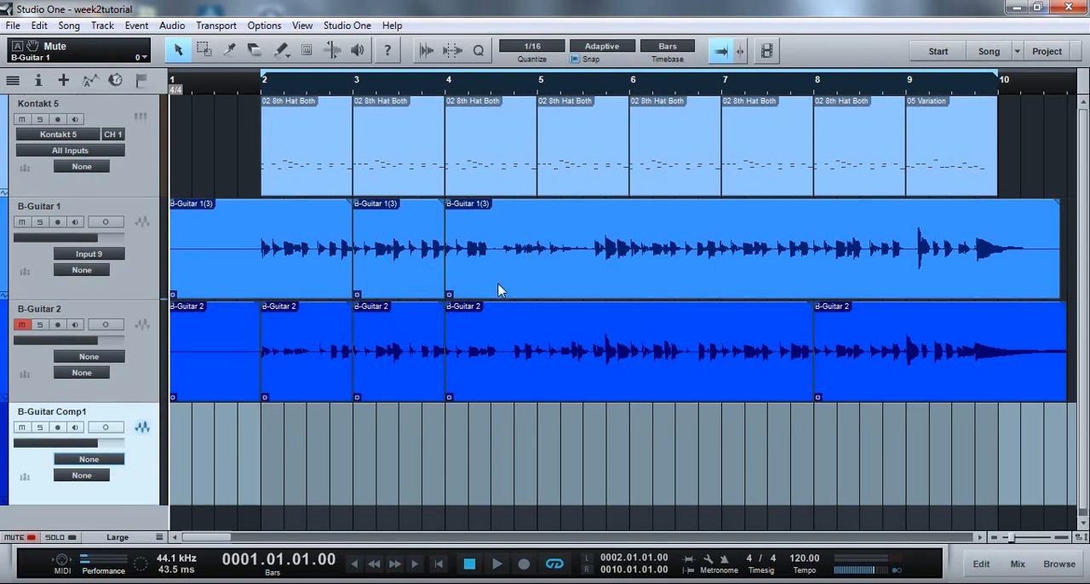
{"action": "mouse_move", "coordinate": [449, 294]}
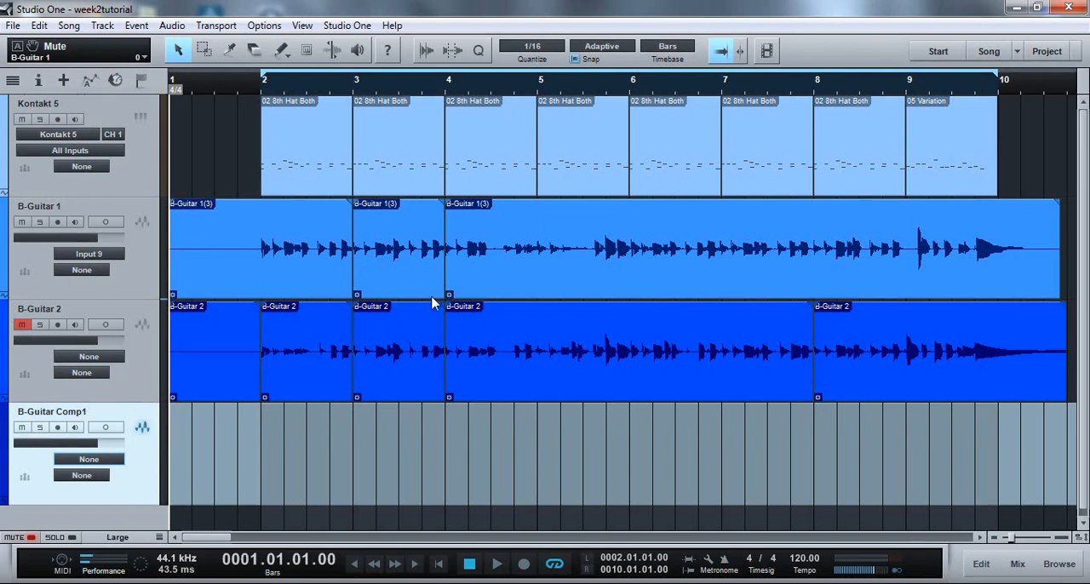
{"action": "mouse_move", "coordinate": [307, 330]}
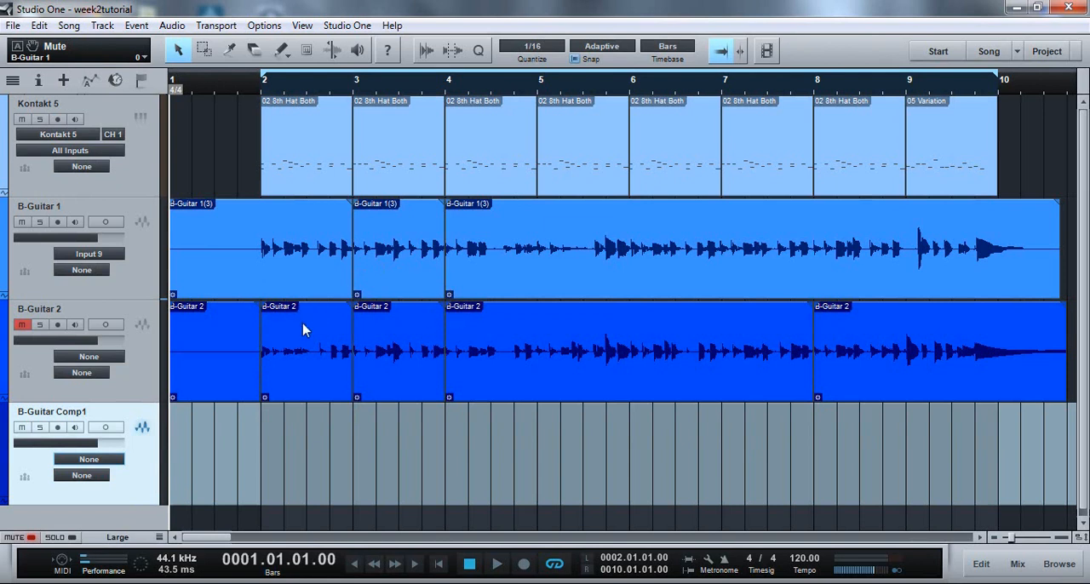
{"action": "mouse_move", "coordinate": [311, 21]}
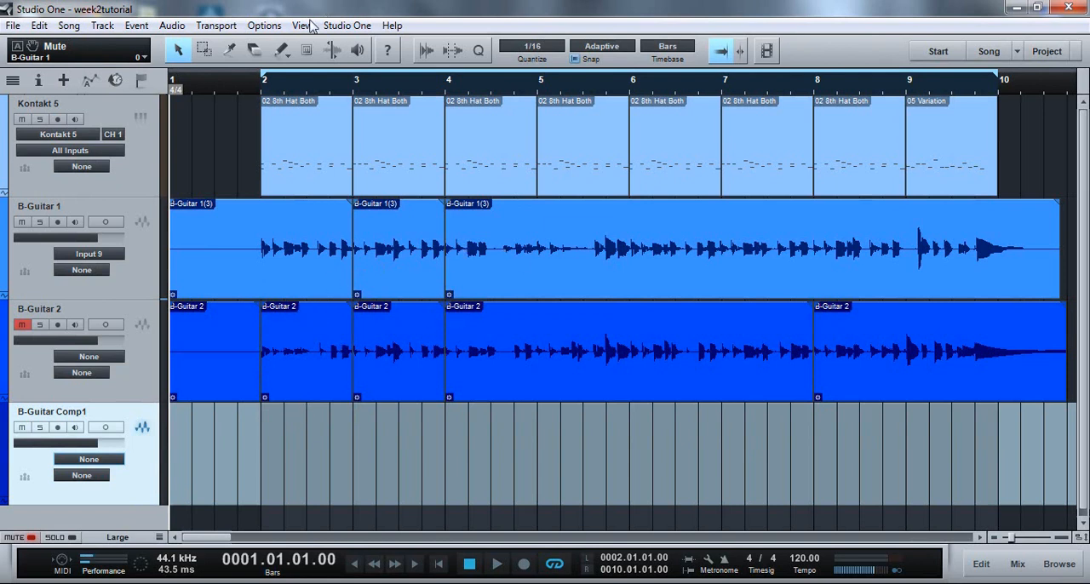
{"action": "mouse_move", "coordinate": [204, 49]}
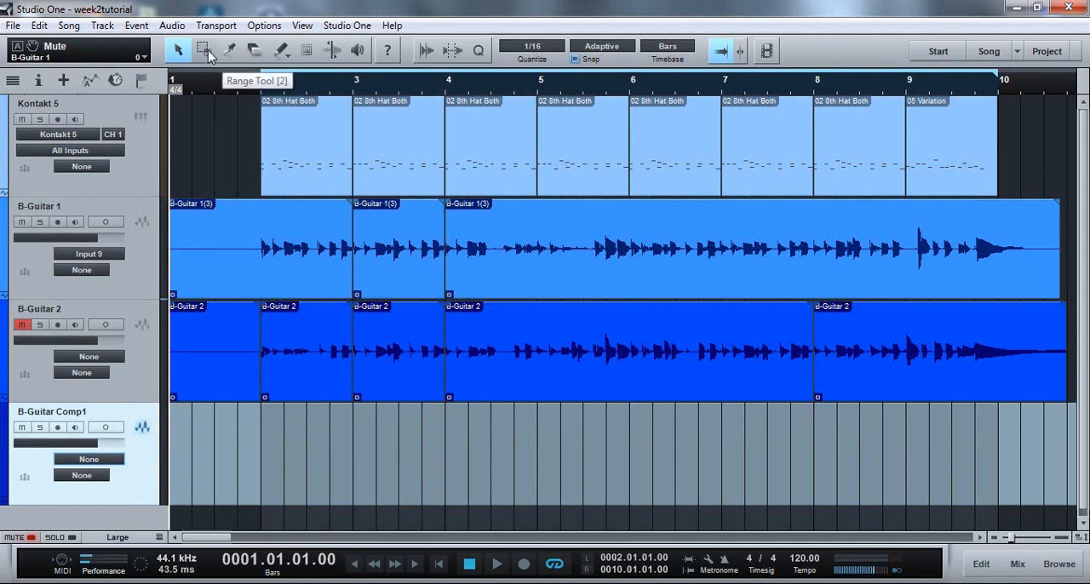
Select a time range on B-Guitar 1 with the Range Tool
{"action": "left_click", "coordinate": [205, 50]}
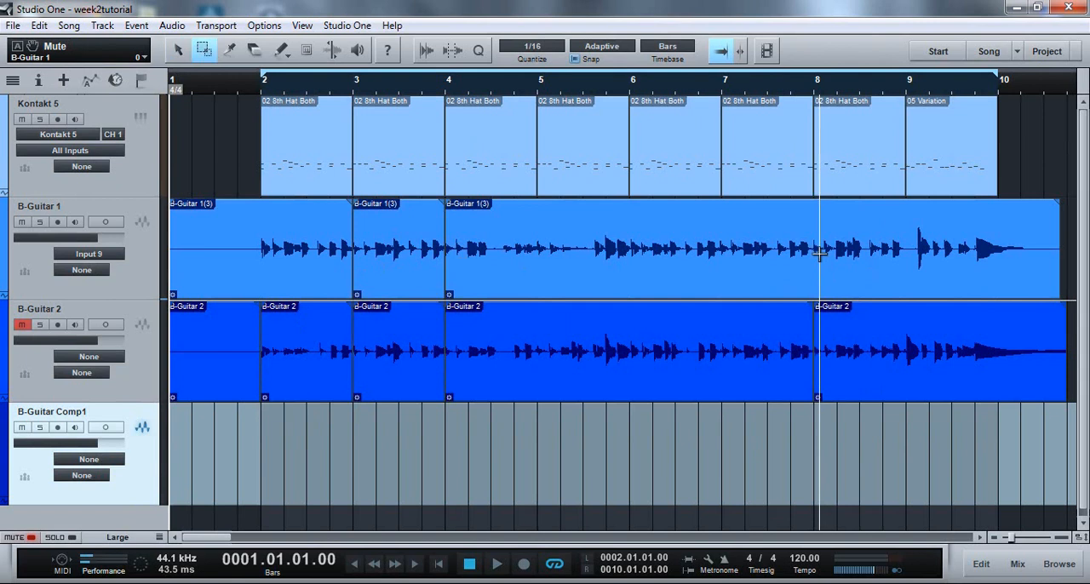
{"action": "left_click_drag", "start_coordinate": [818, 247], "coordinate": [979, 247]}
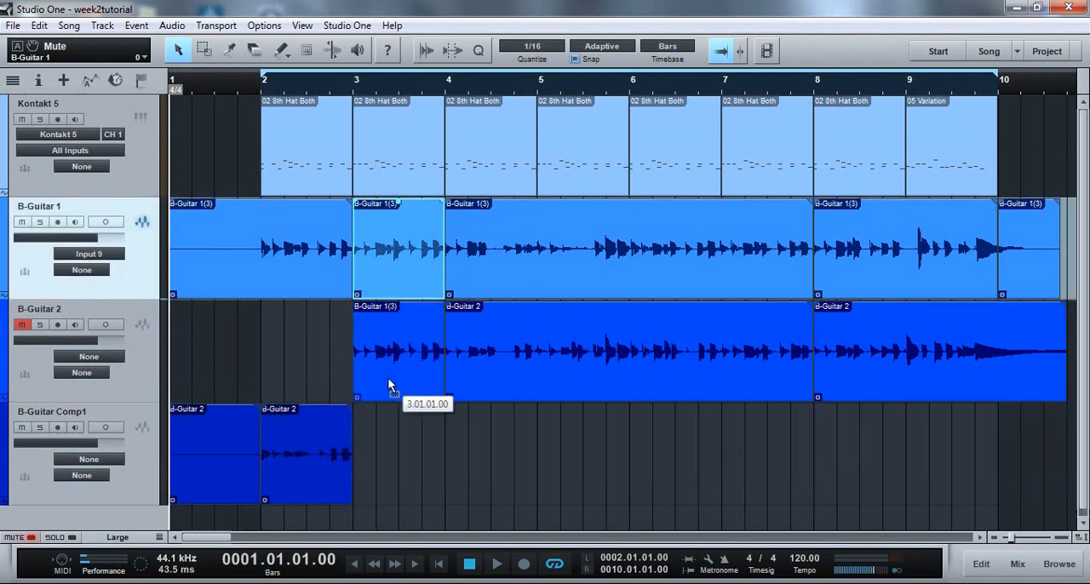
Move B-Guitar 1's bar 3 section onto B-Guitar Comp1 and select B-Guitar 2 from bar 4
{"action": "left_click_drag", "start_coordinate": [396, 250], "coordinate": [399, 454]}
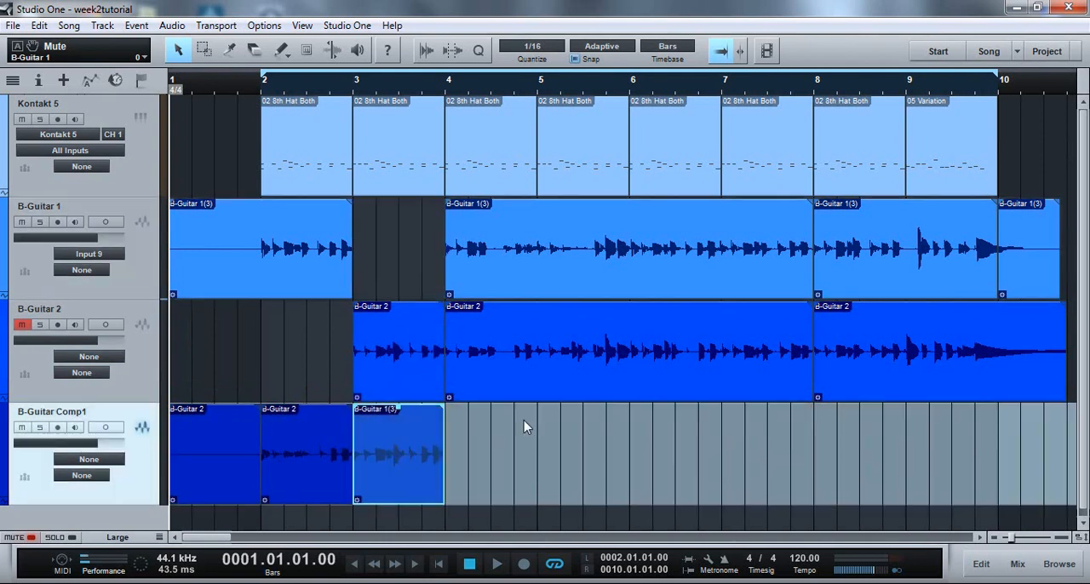
{"action": "mouse_move", "coordinate": [792, 341]}
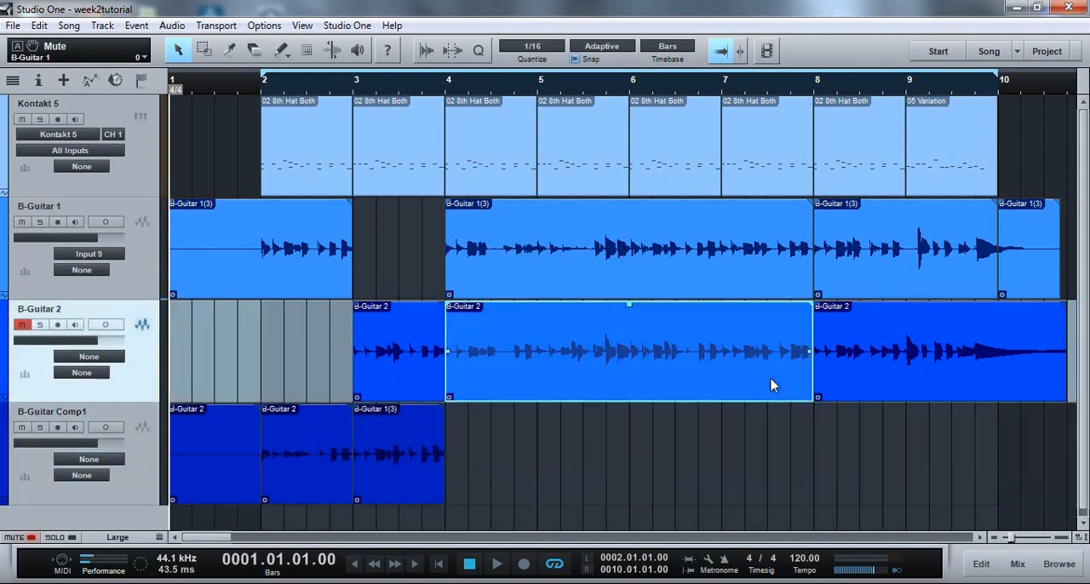
{"action": "left_click", "coordinate": [937, 349]}
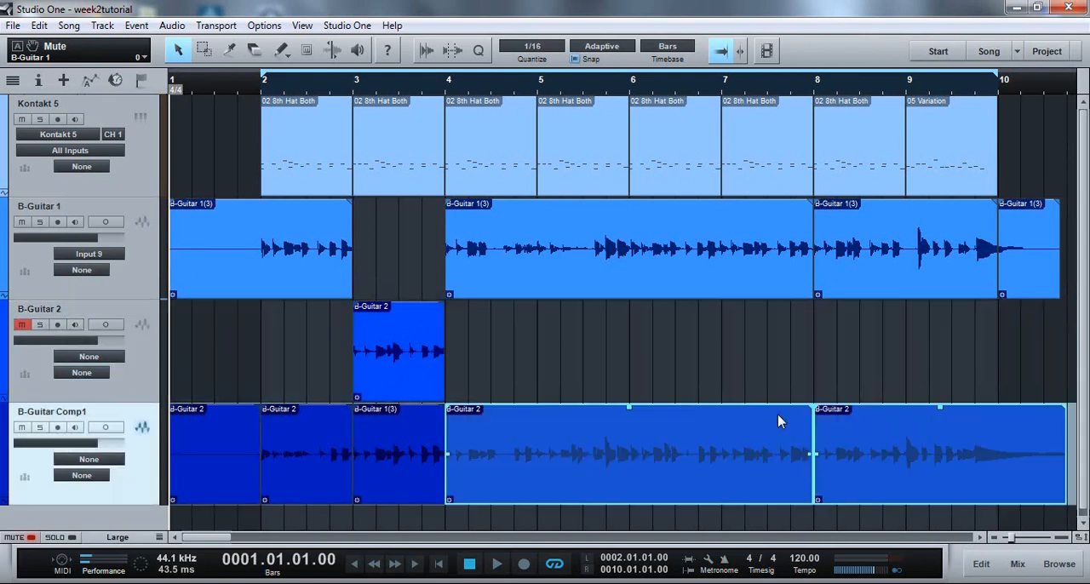
{"action": "mouse_move", "coordinate": [892, 550]}
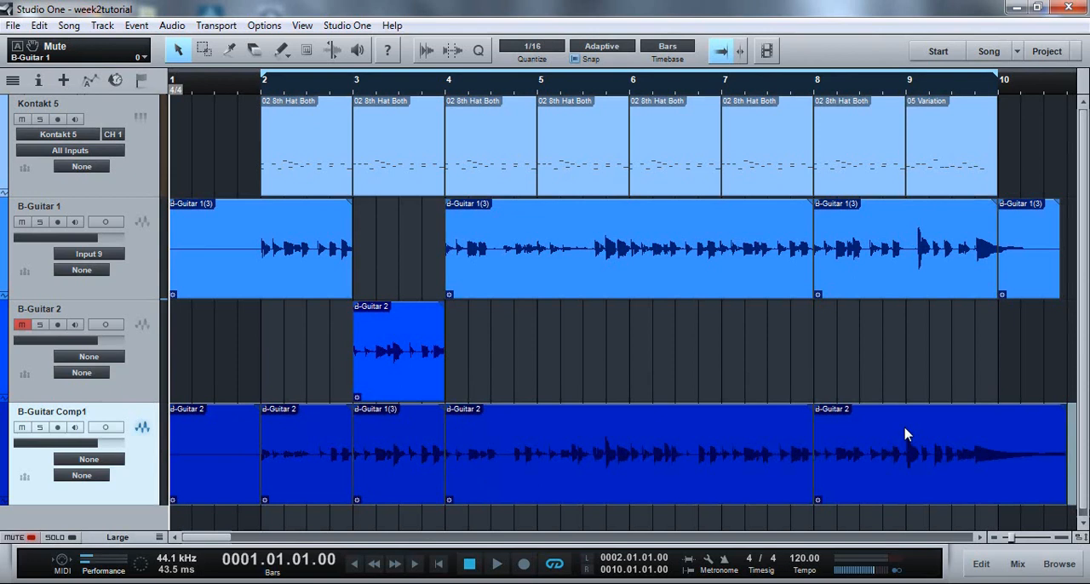
Select the final B-Guitar 2 section on B-Guitar Comp1 for the fade-out
{"action": "left_click", "coordinate": [937, 451]}
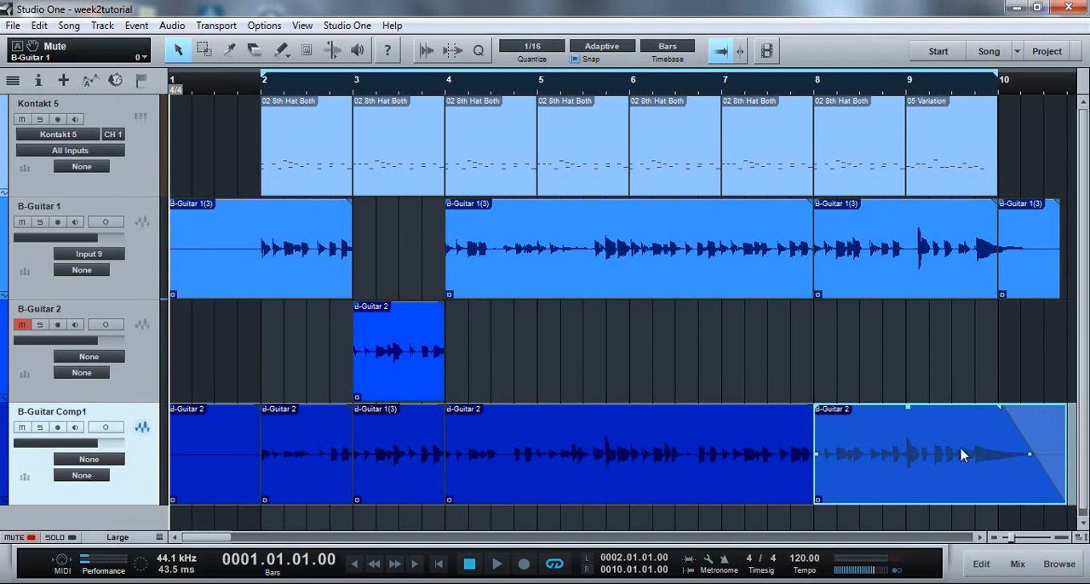
{"action": "mouse_move", "coordinate": [157, 269]}
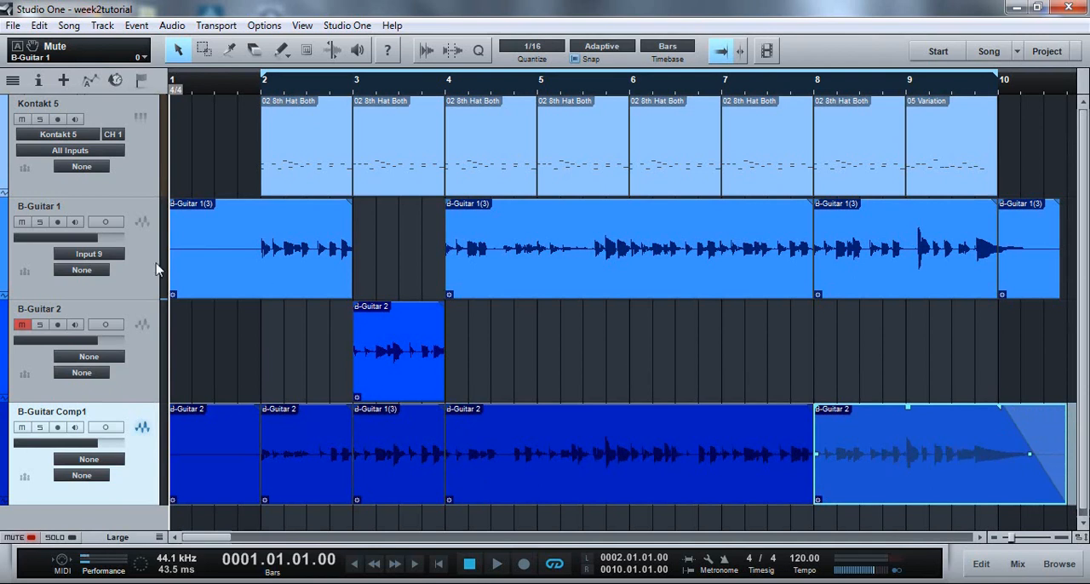
{"action": "mouse_move", "coordinate": [26, 232]}
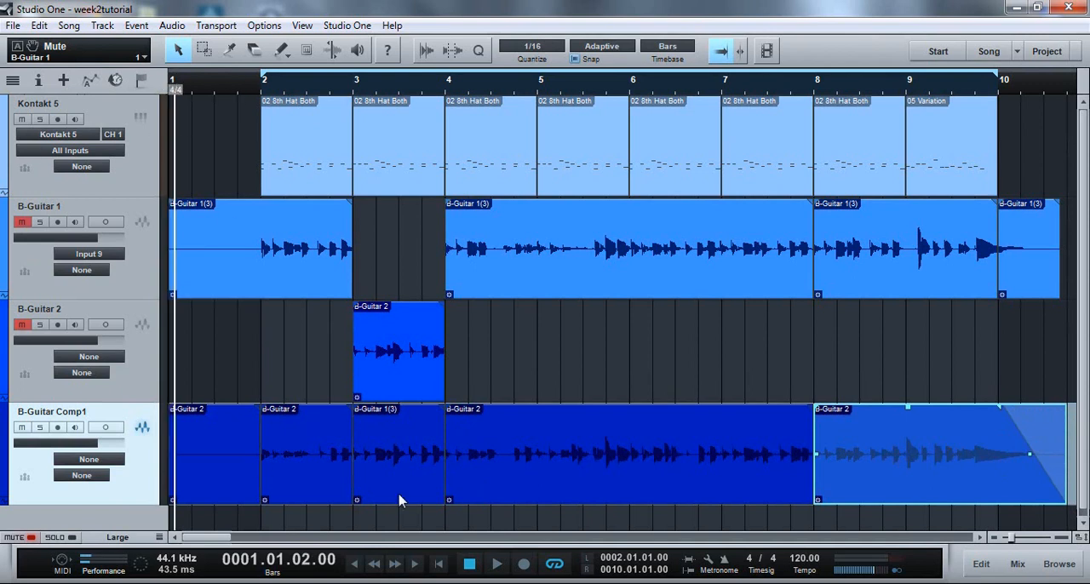
{"action": "left_click", "coordinate": [497, 564]}
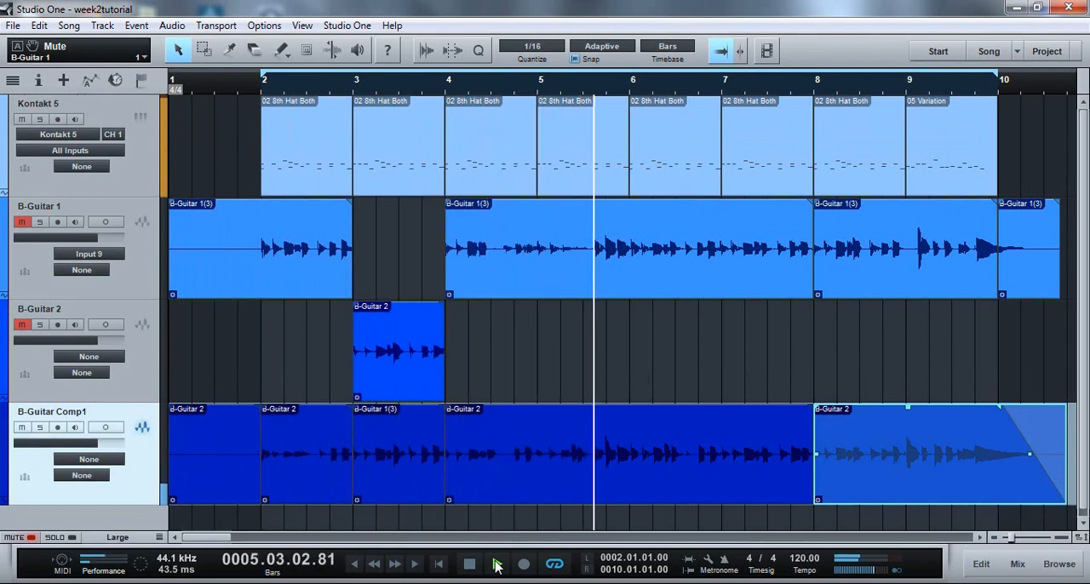
{"action": "left_click", "coordinate": [497, 564]}
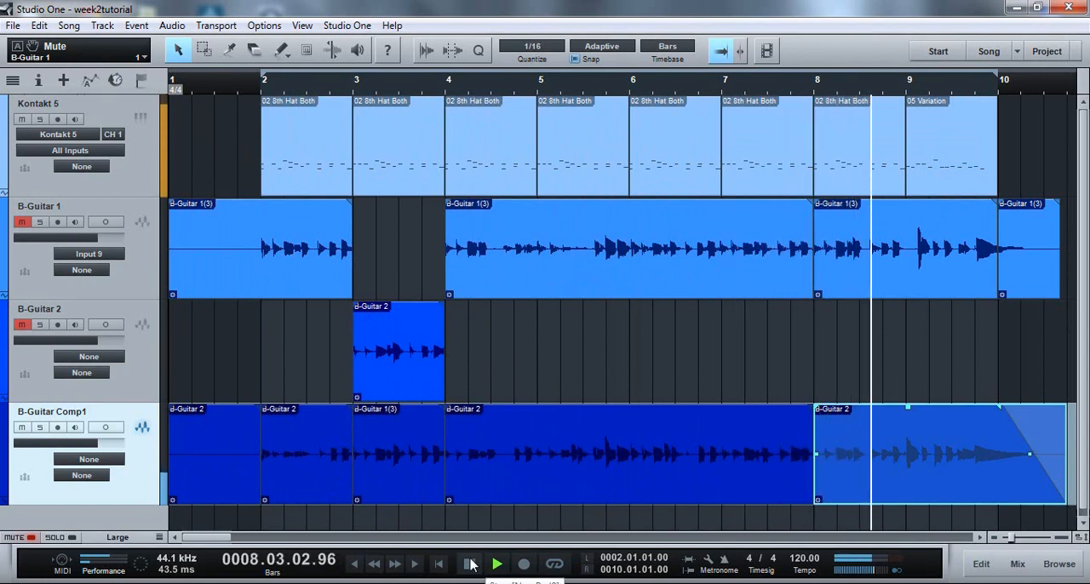
{"action": "left_click", "coordinate": [497, 563]}
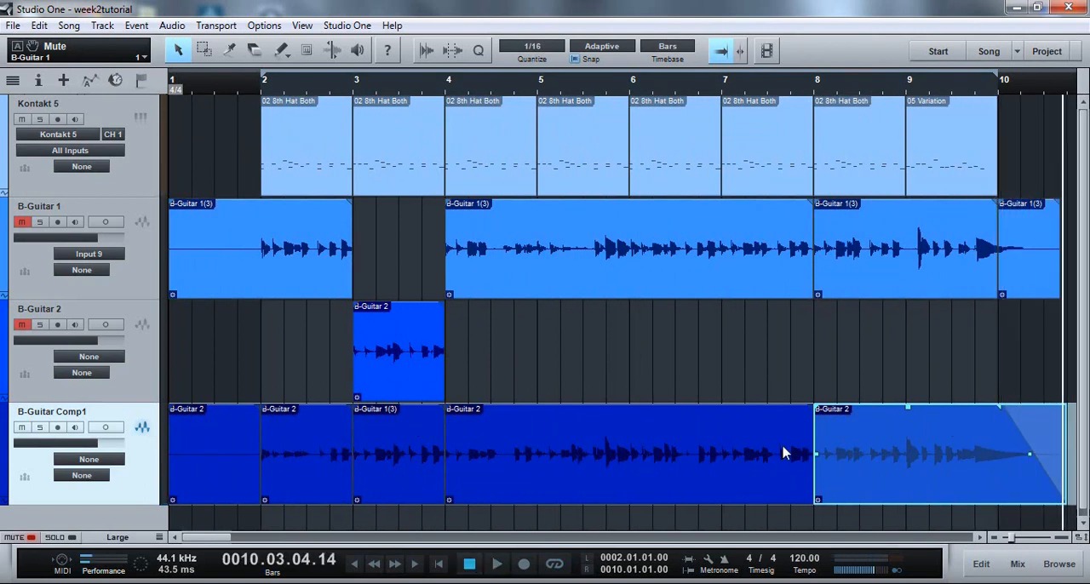
{"action": "mouse_move", "coordinate": [276, 460]}
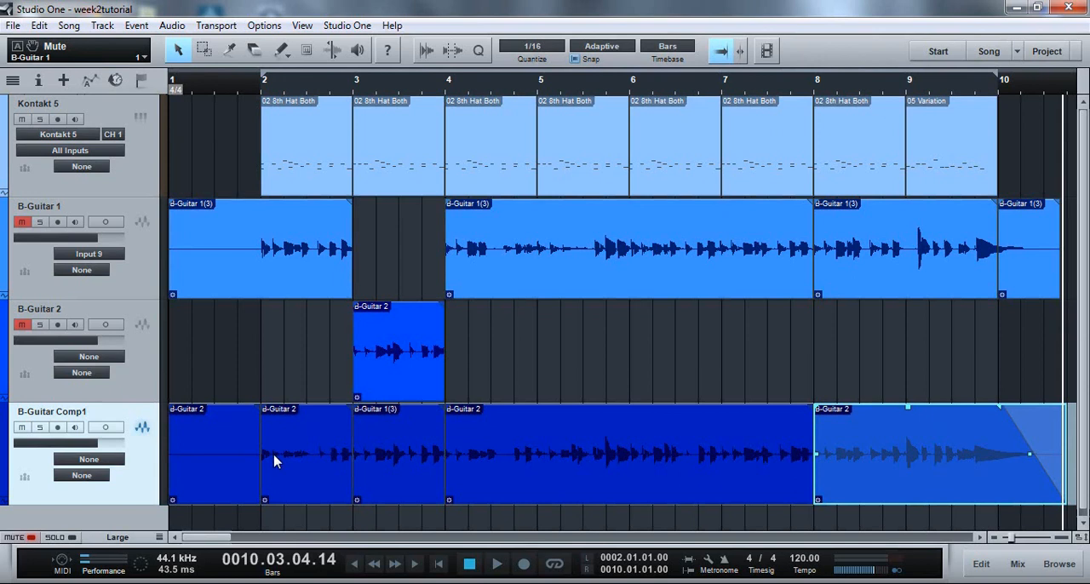
{"action": "mouse_move", "coordinate": [378, 467]}
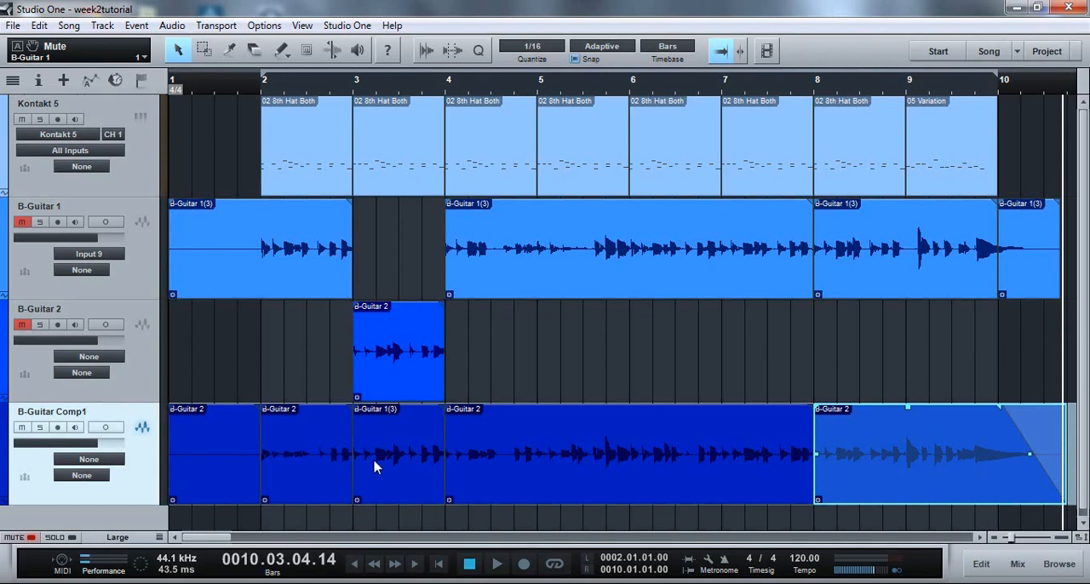
{"action": "mouse_move", "coordinate": [350, 418]}
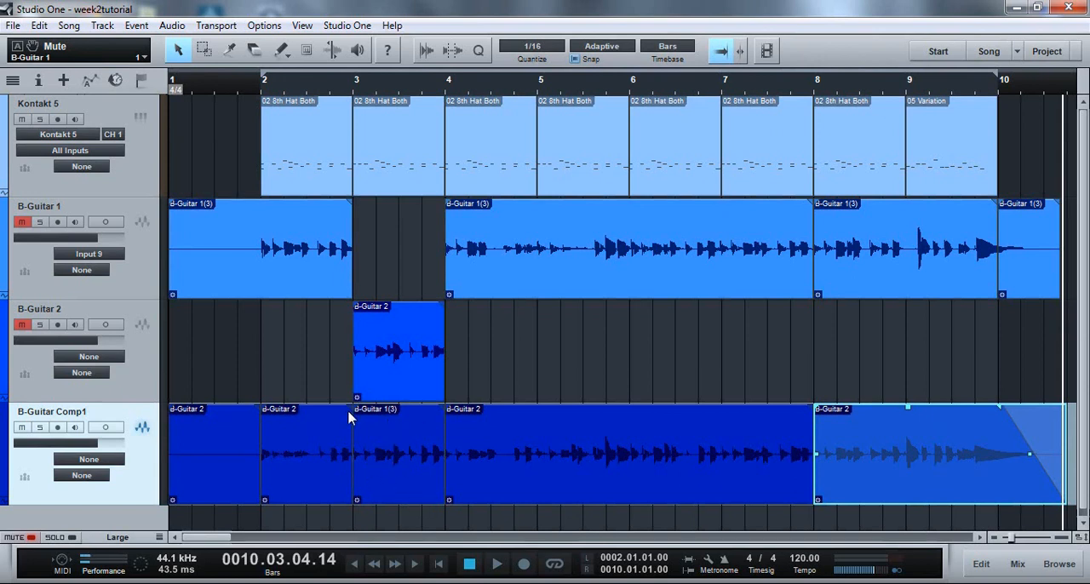
{"action": "mouse_move", "coordinate": [468, 463]}
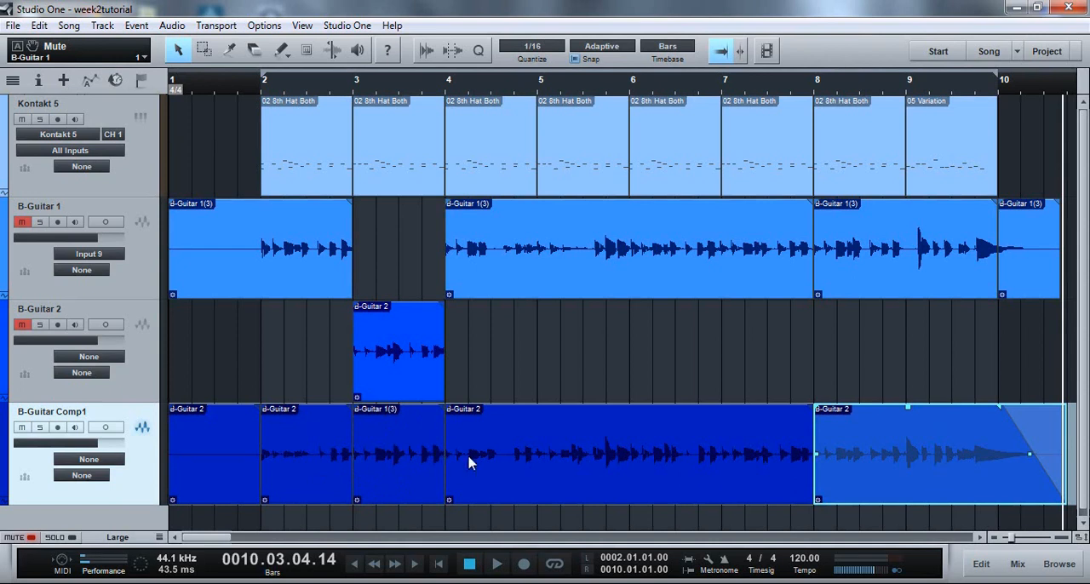
{"action": "left_click", "coordinate": [626, 456]}
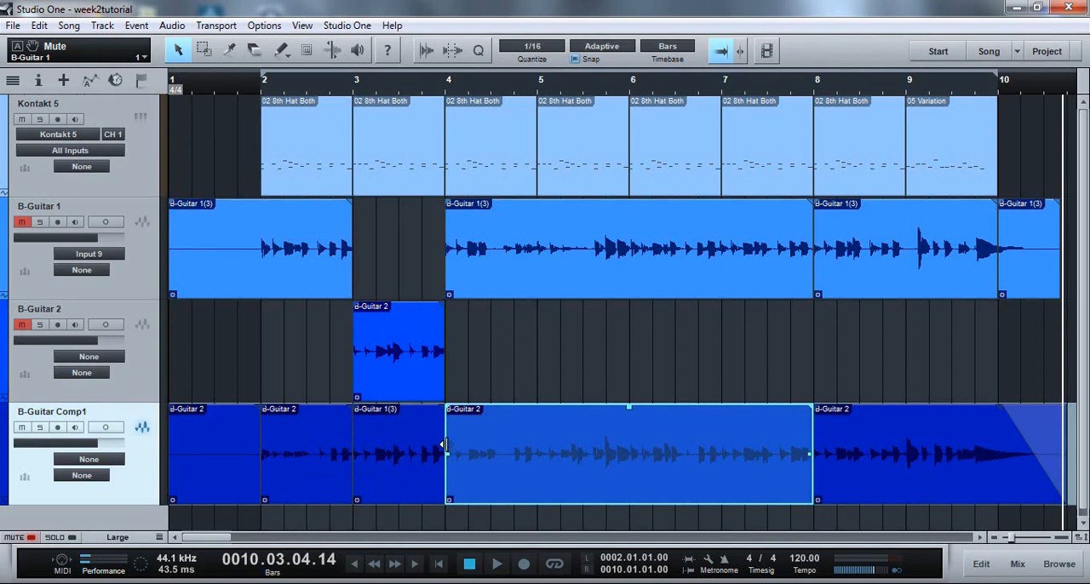
{"action": "left_click_drag", "start_coordinate": [447, 454], "coordinate": [694, 454]}
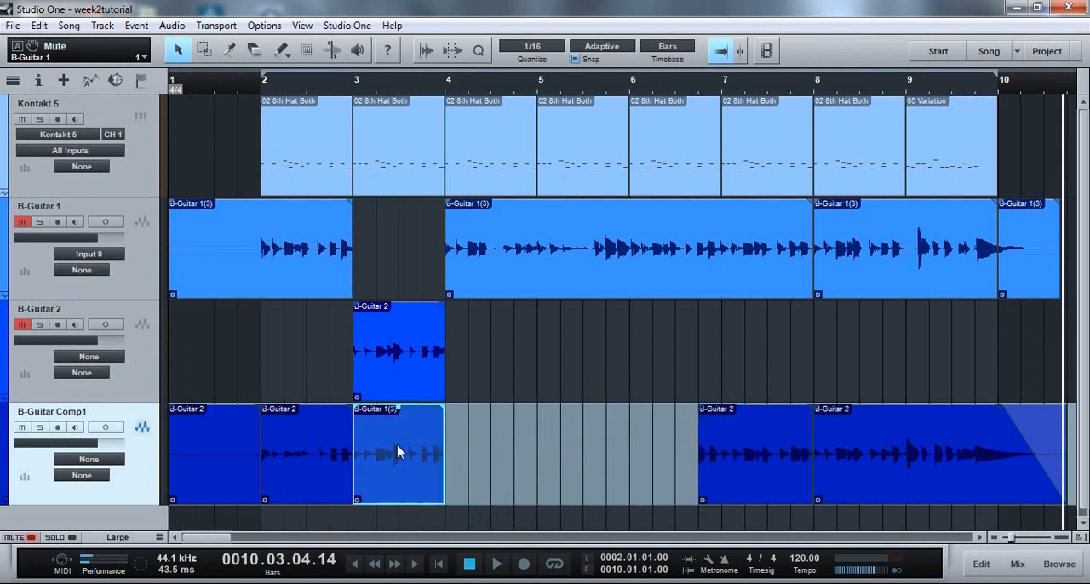
{"action": "mouse_move", "coordinate": [382, 442]}
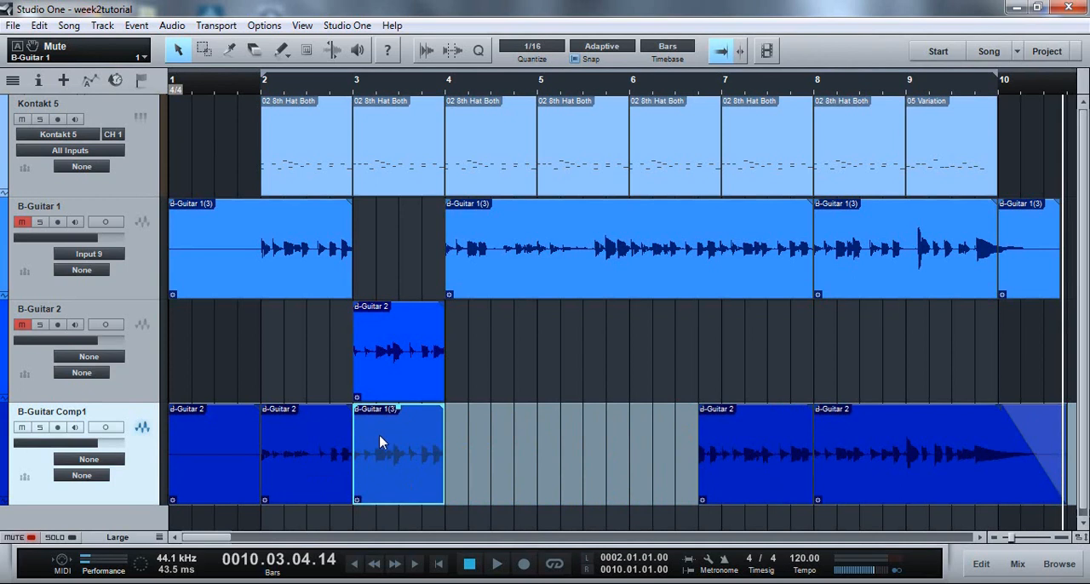
{"action": "mouse_move", "coordinate": [401, 465]}
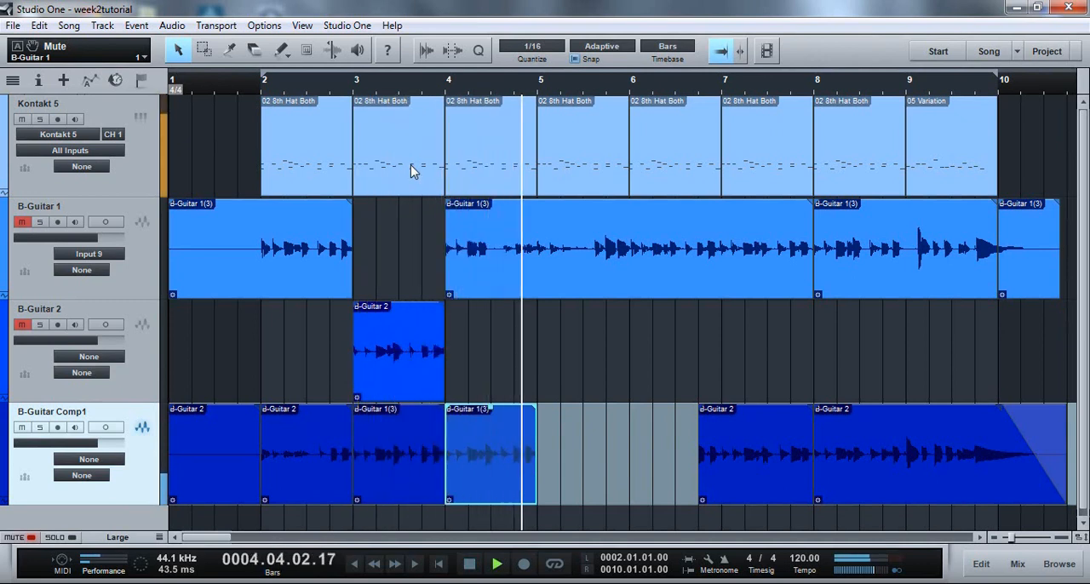
{"action": "left_click", "coordinate": [469, 564]}
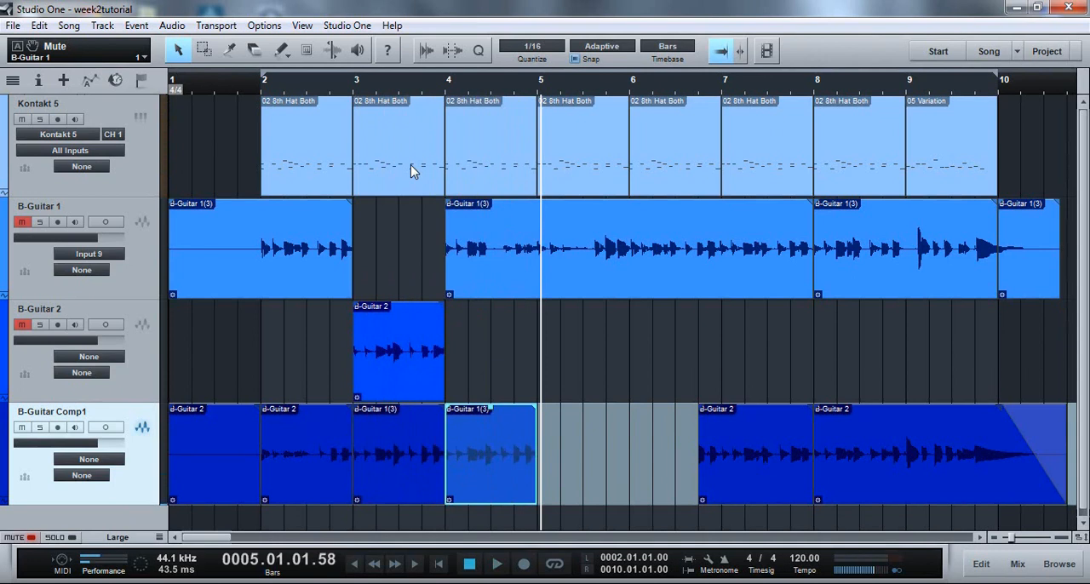
{"action": "mouse_move", "coordinate": [477, 408]}
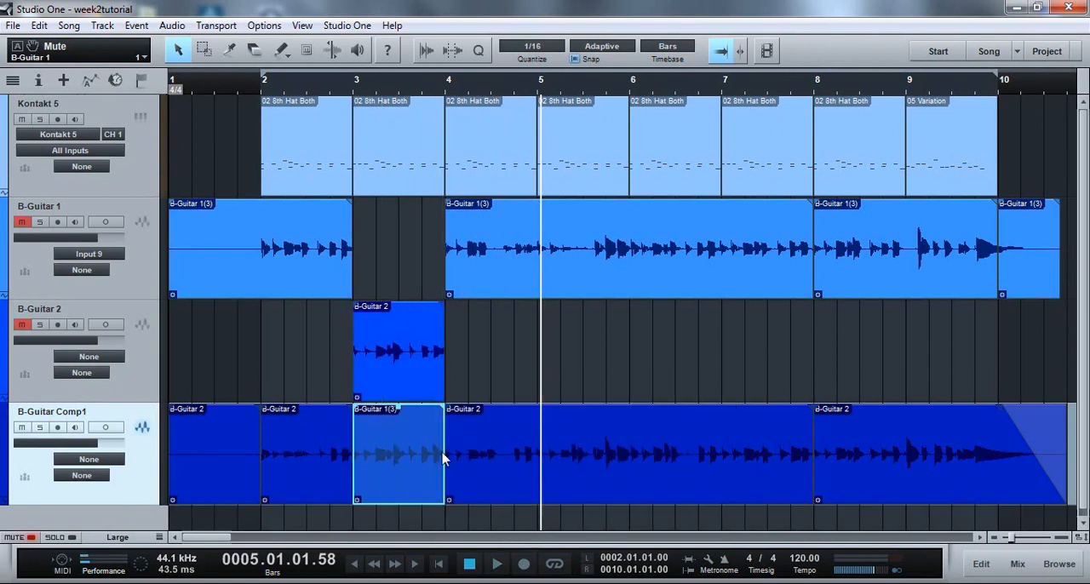
{"action": "mouse_move", "coordinate": [779, 466]}
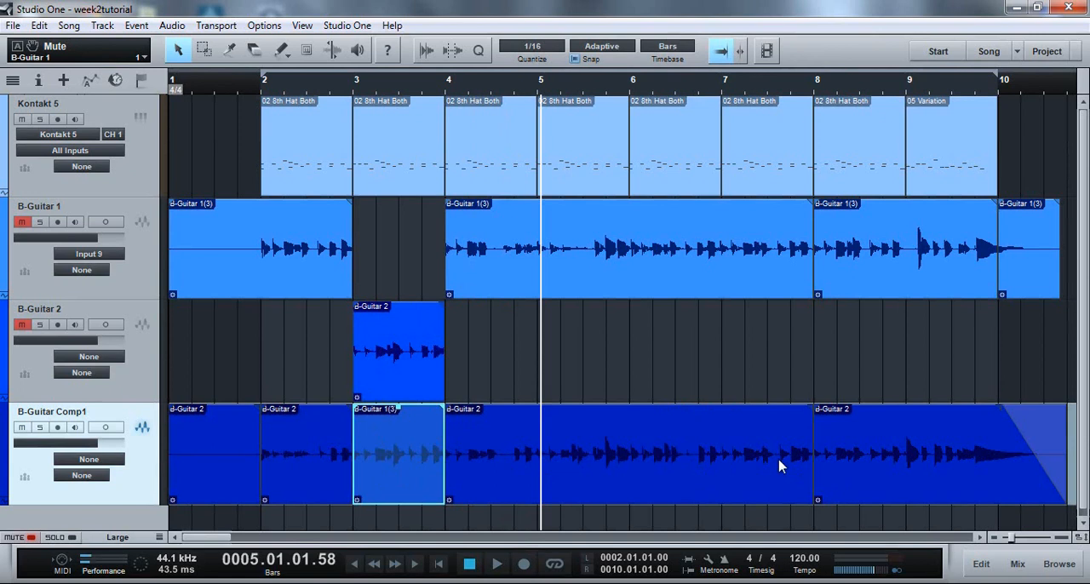
{"action": "mouse_move", "coordinate": [609, 452]}
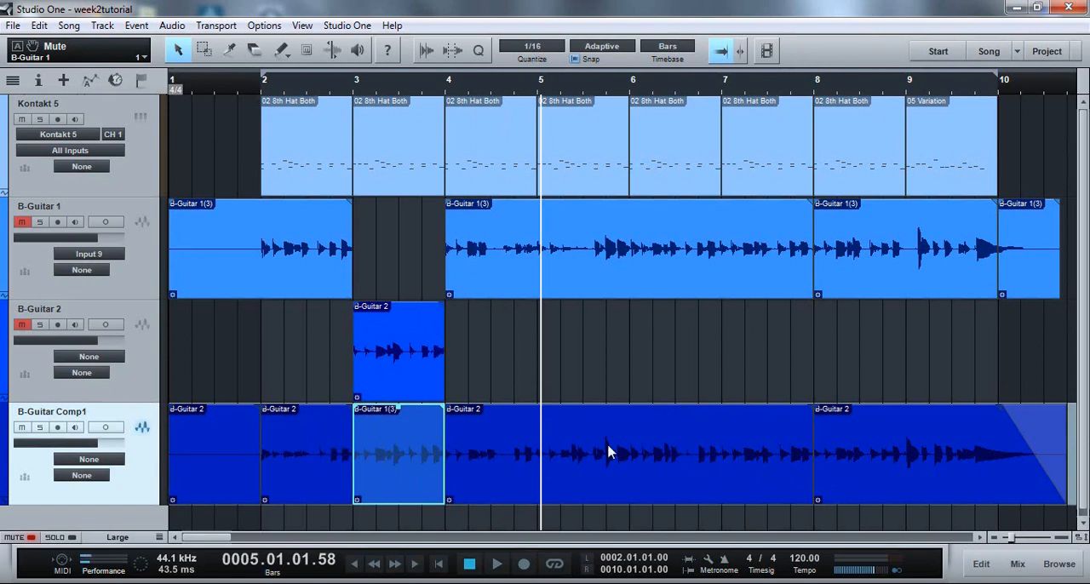
{"action": "mouse_move", "coordinate": [794, 402]}
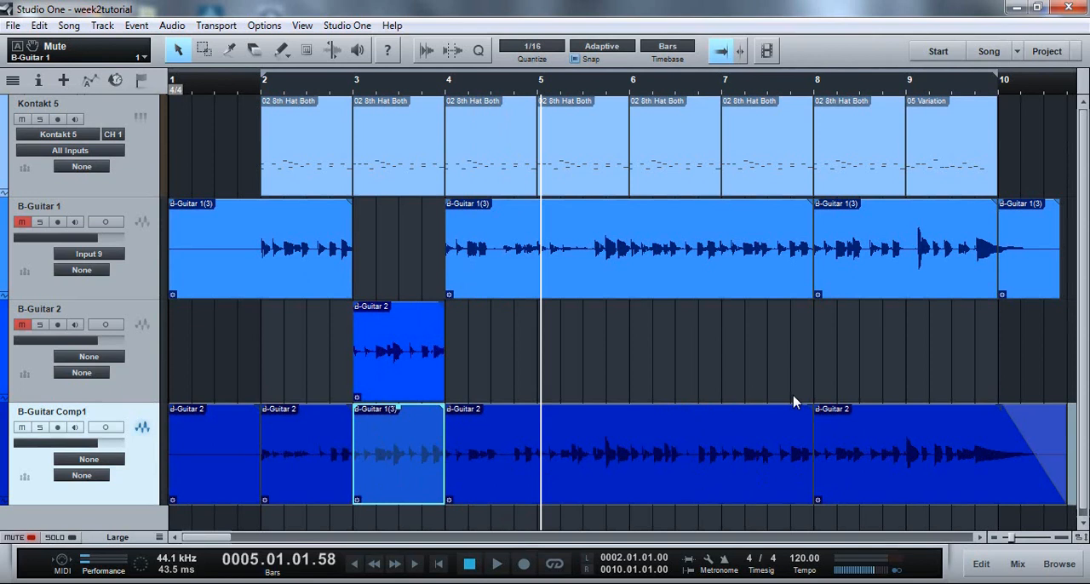
{"action": "mouse_move", "coordinate": [782, 402]}
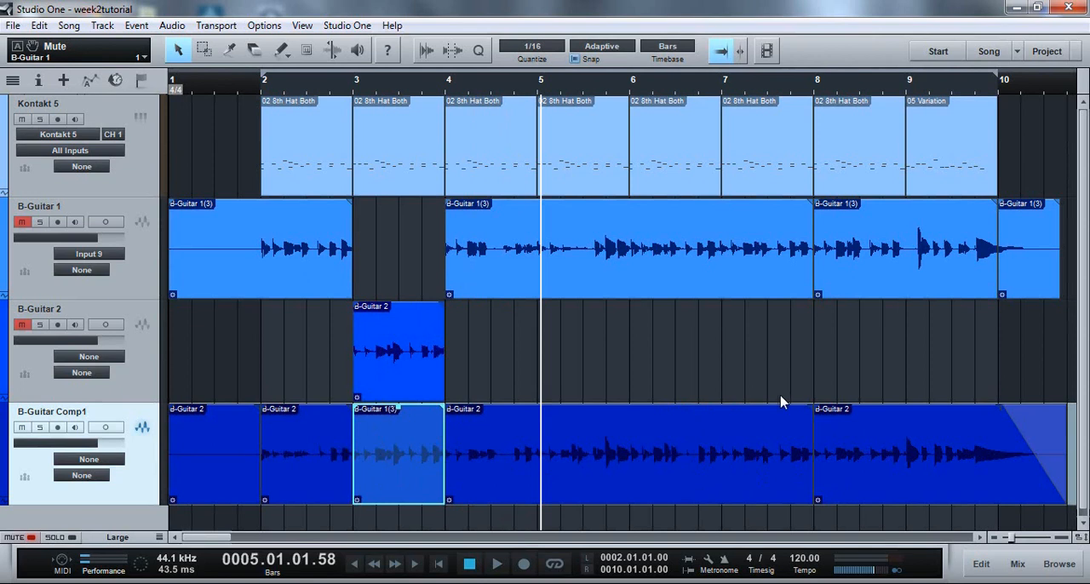